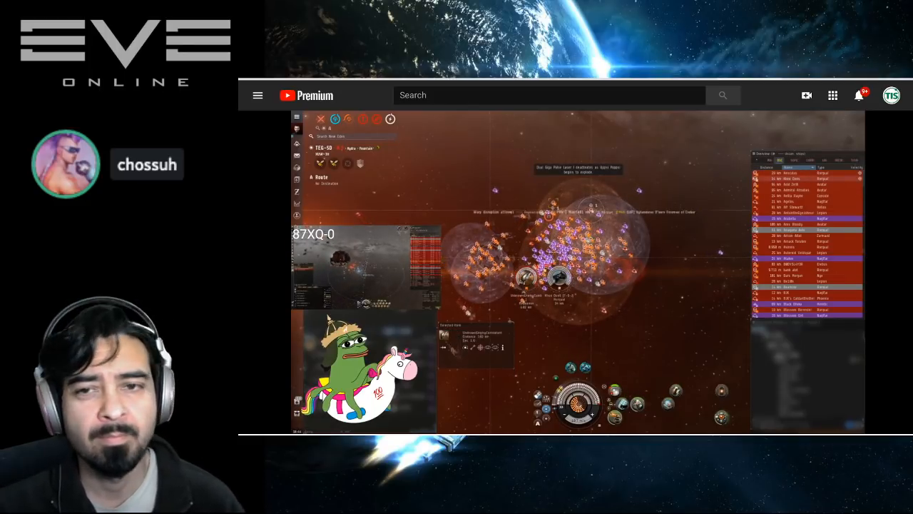
right_click(550, 275)
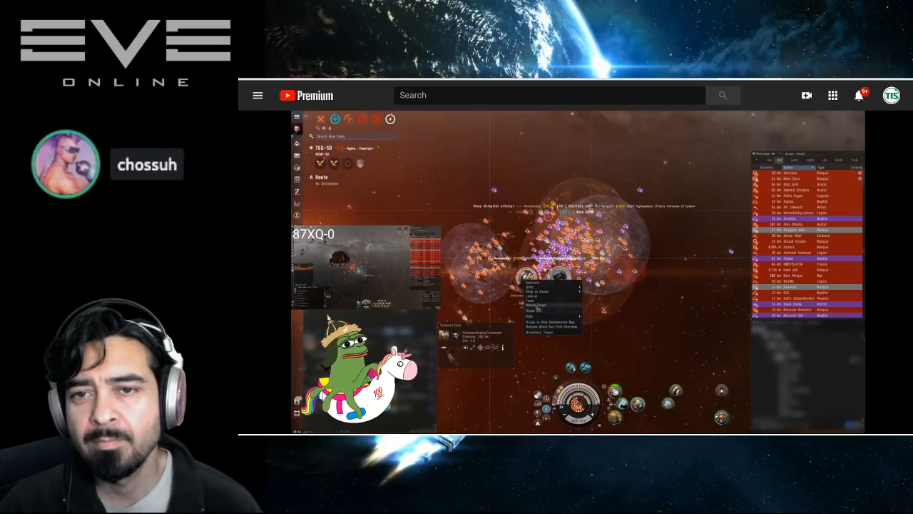